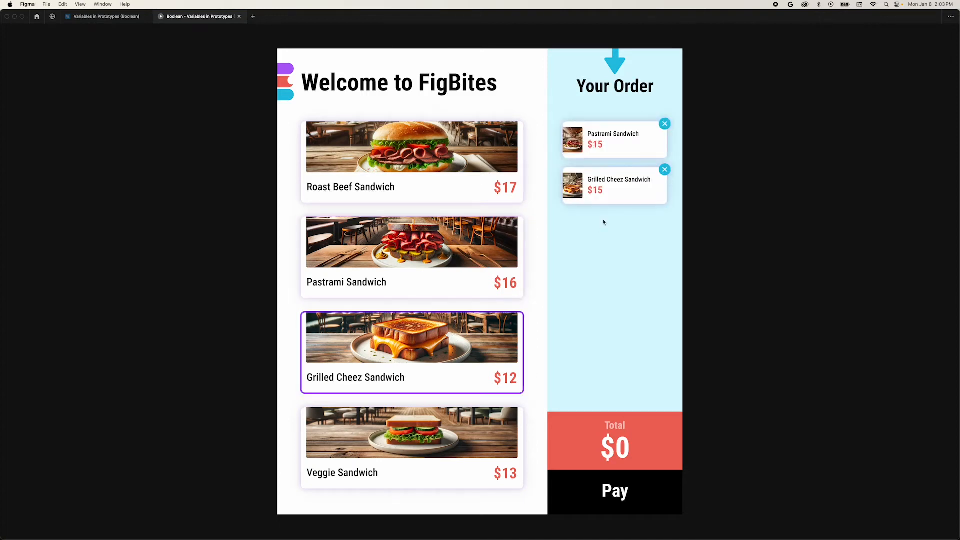
# - Close the prototype presentation and return to the design file with the Card variants and Kiosk Menu
pyautogui.click(664, 123)
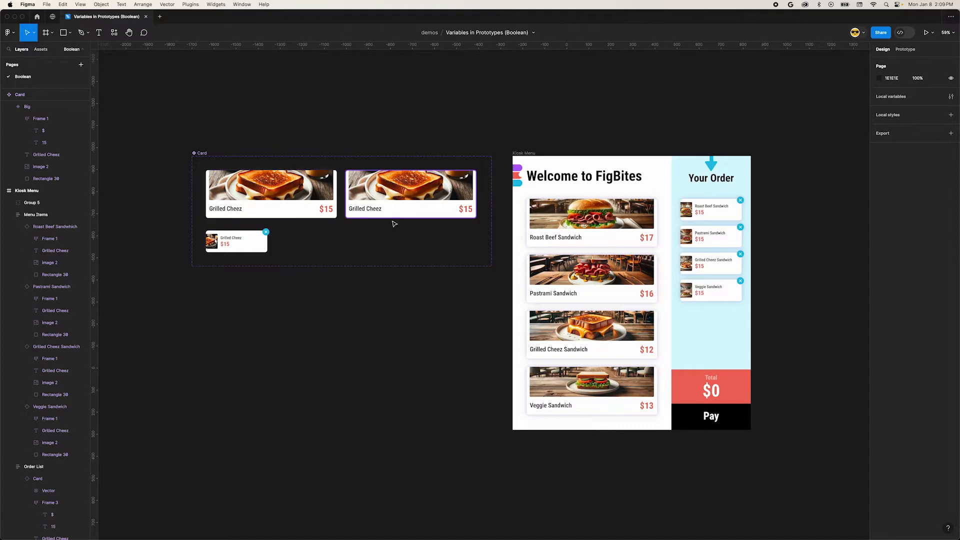
pyautogui.moveTo(494, 176)
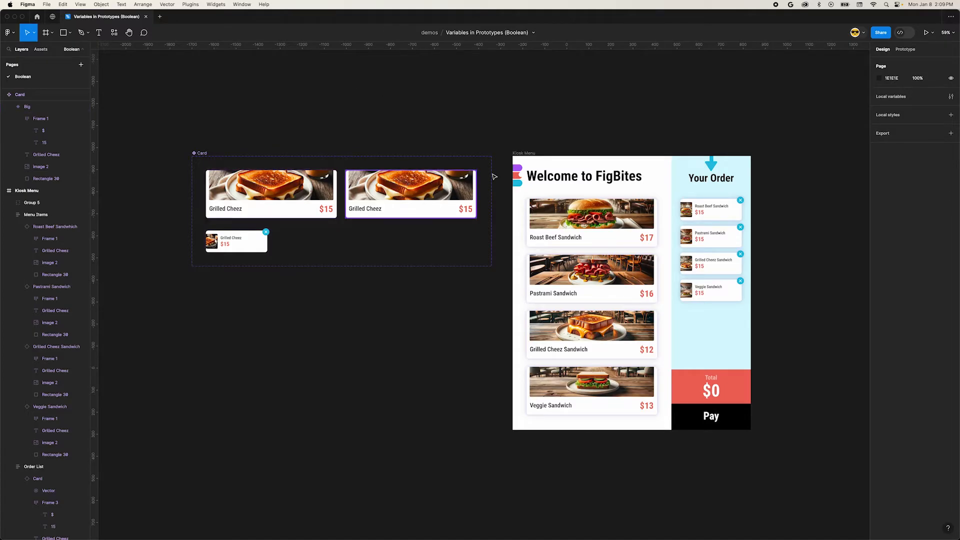
pyautogui.click(621, 212)
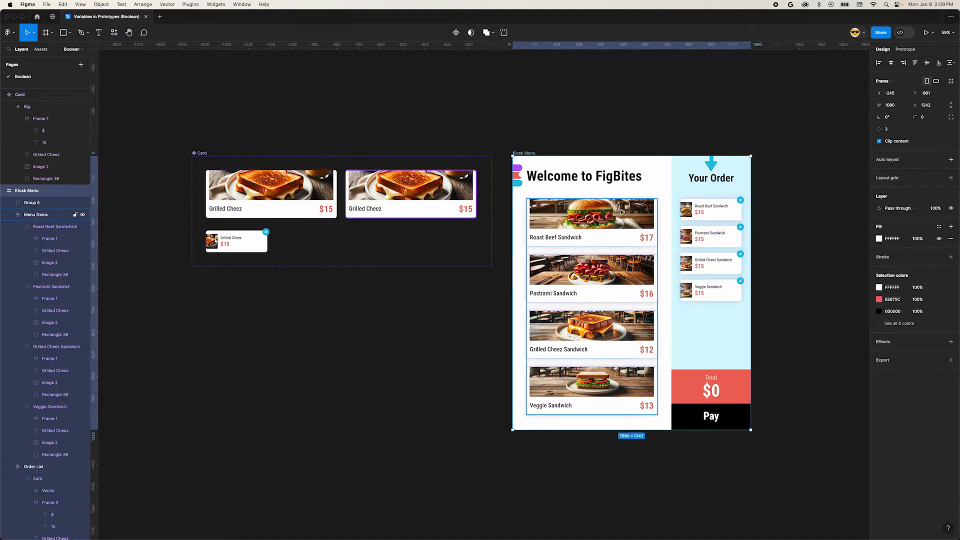
pyautogui.click(590, 220)
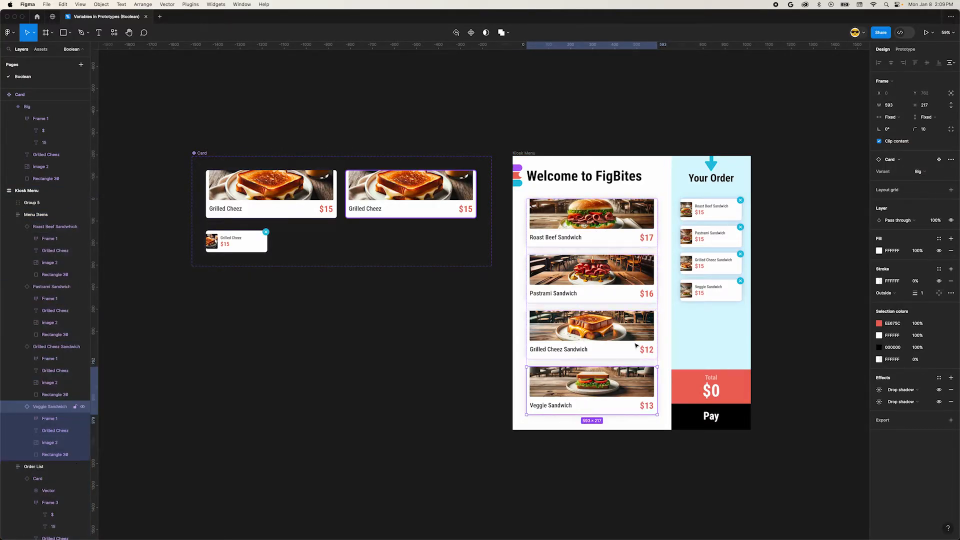
pyautogui.click(34, 467)
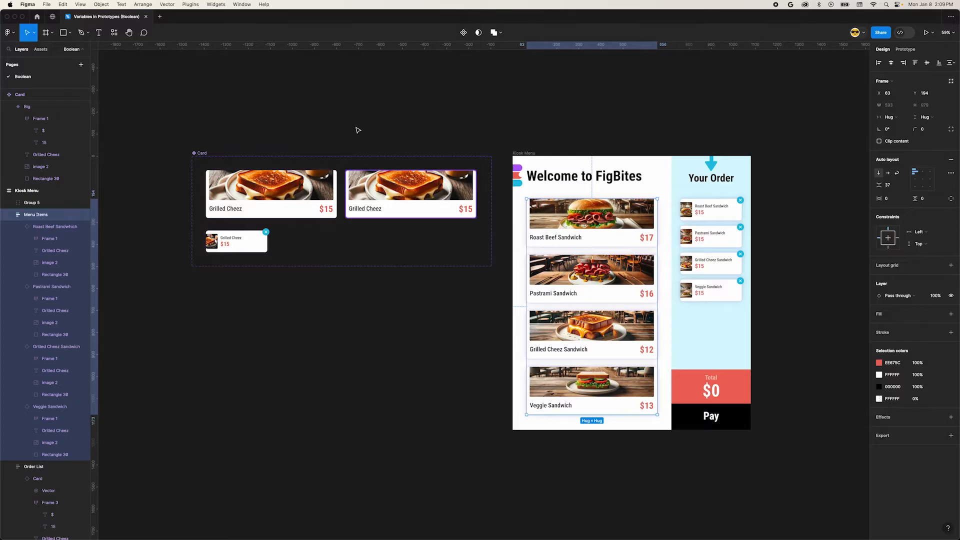
pyautogui.click(257, 136)
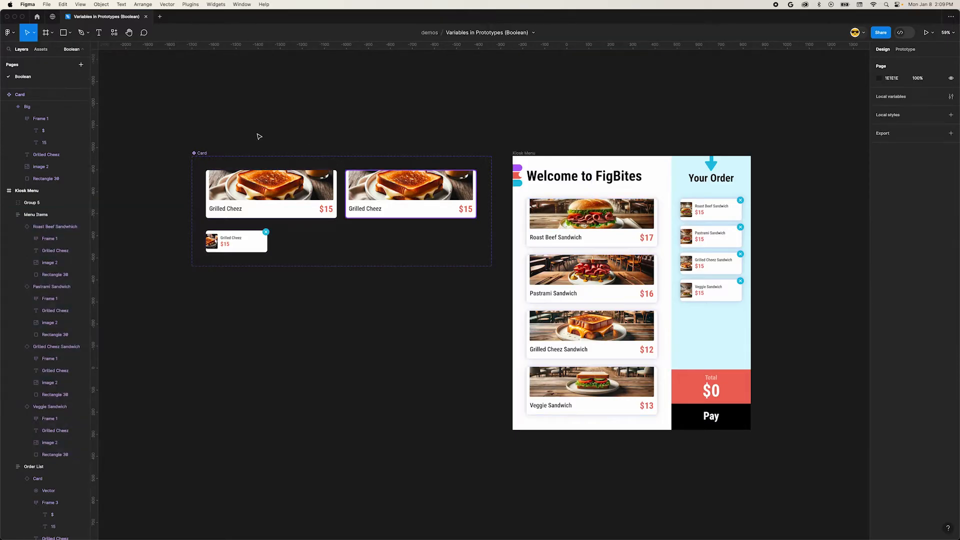
pyautogui.moveTo(231, 138)
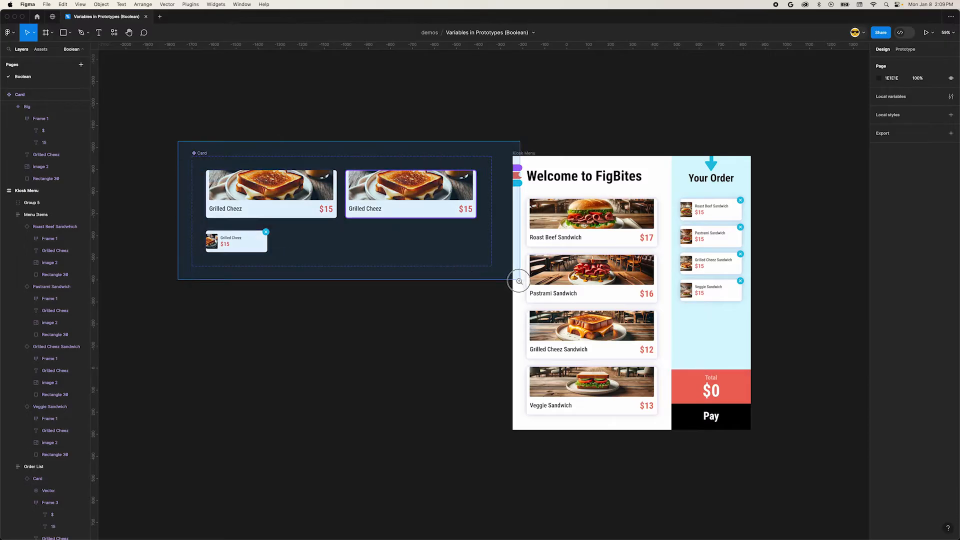
# - Give the Big card variant an on-click change to Big Active with a dissolve transition
pyautogui.press('z')
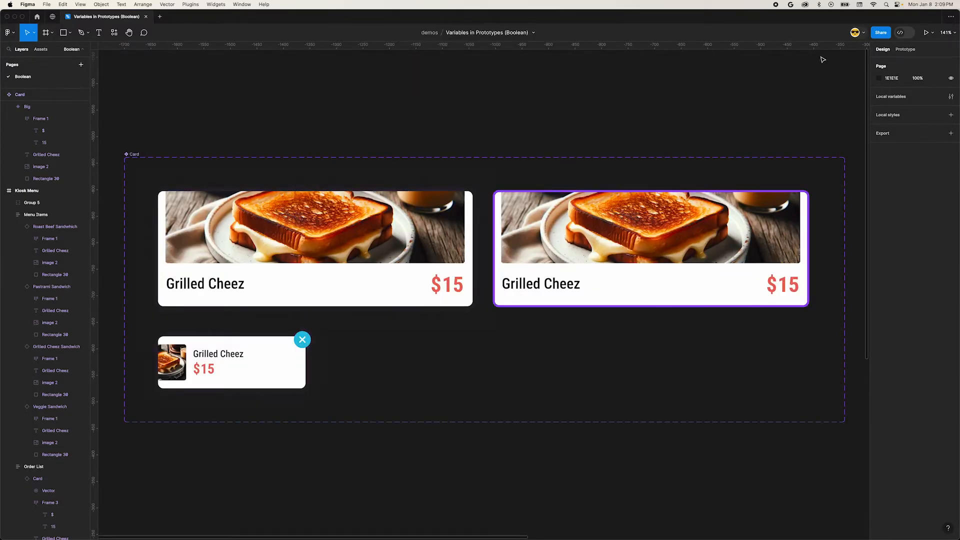
pyautogui.click(905, 49)
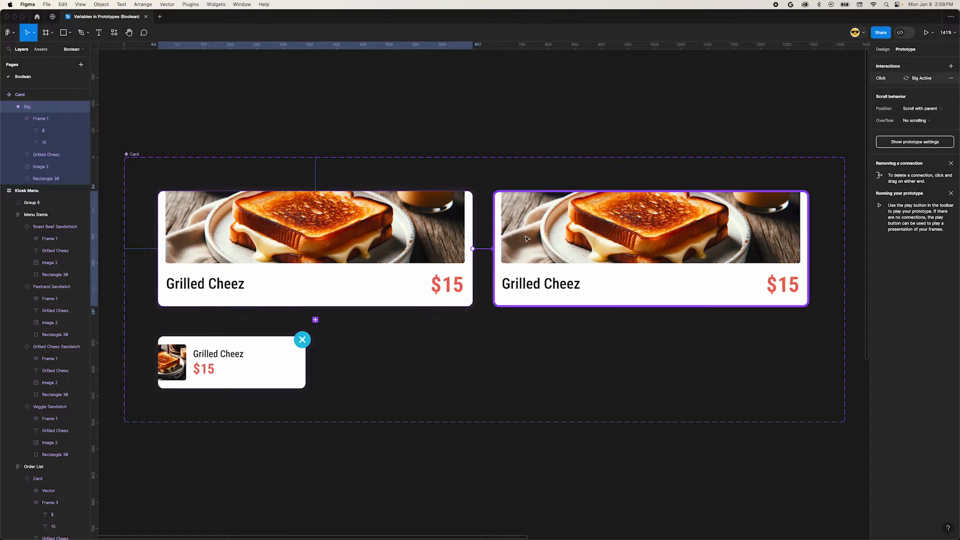
pyautogui.click(492, 250)
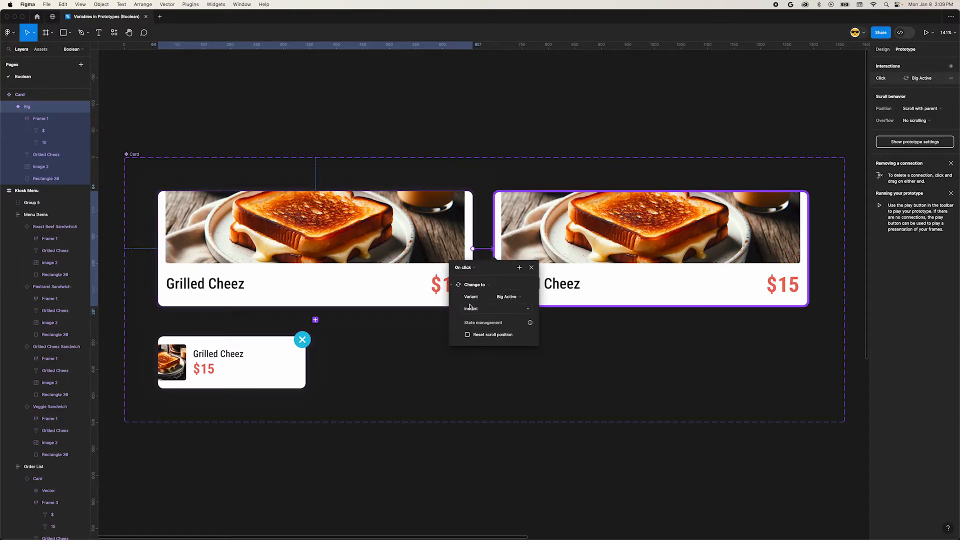
pyautogui.click(471, 308)
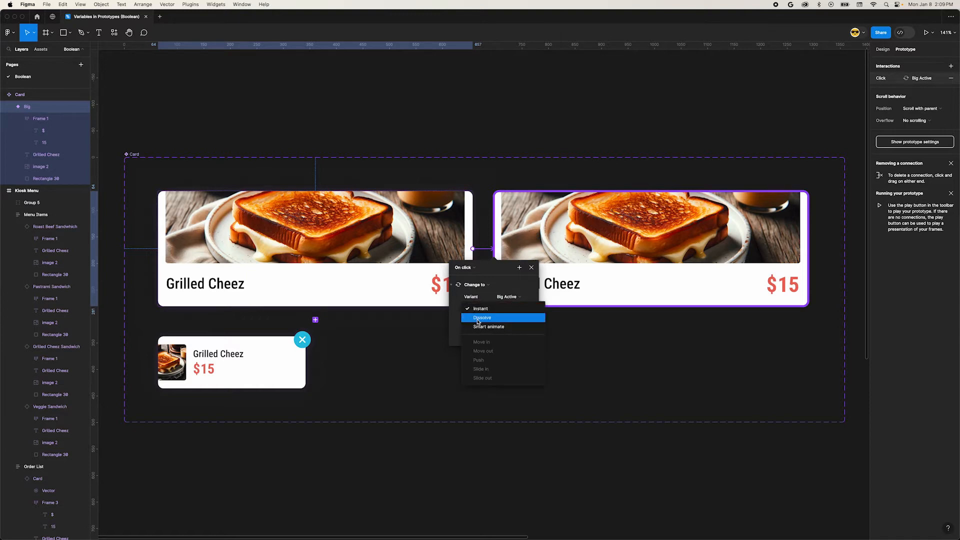
pyautogui.click(482, 317)
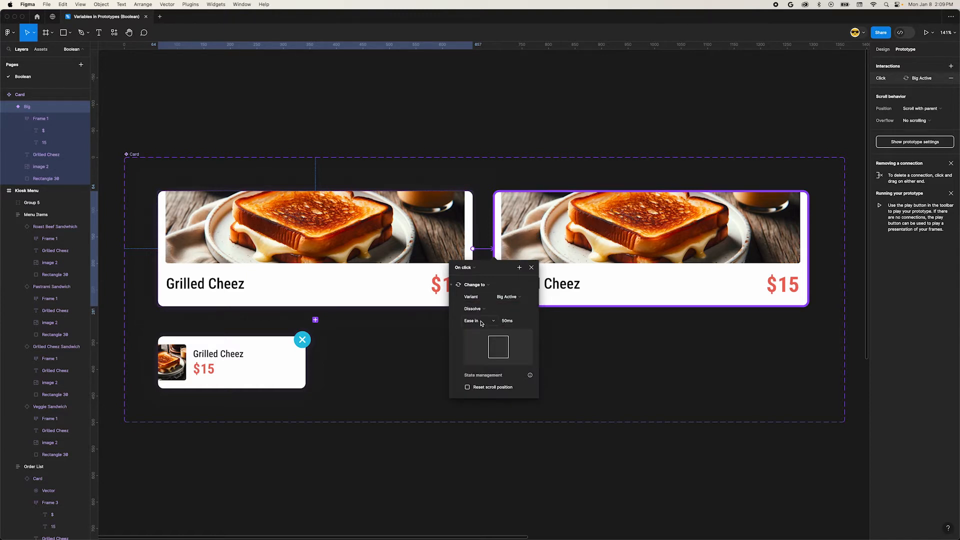
pyautogui.moveTo(517, 321)
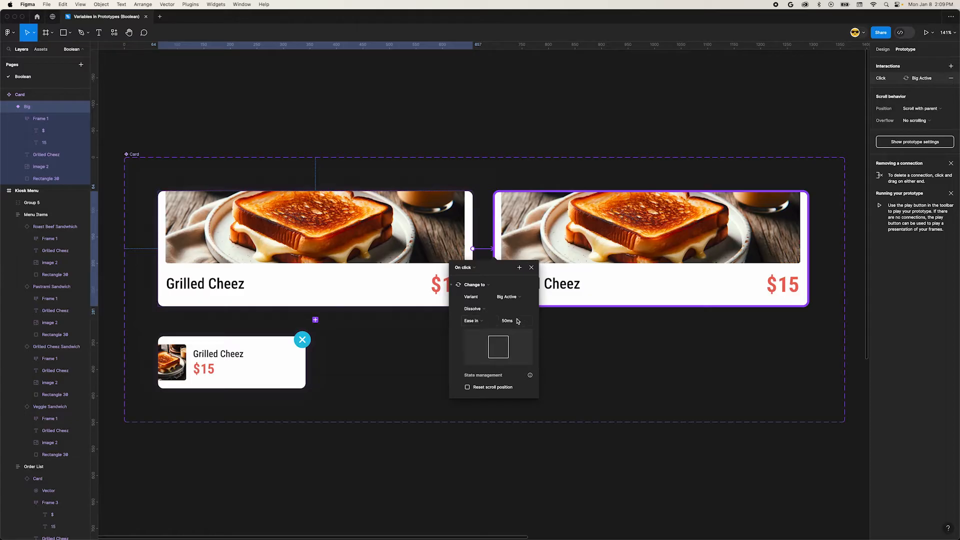
pyautogui.click(531, 268)
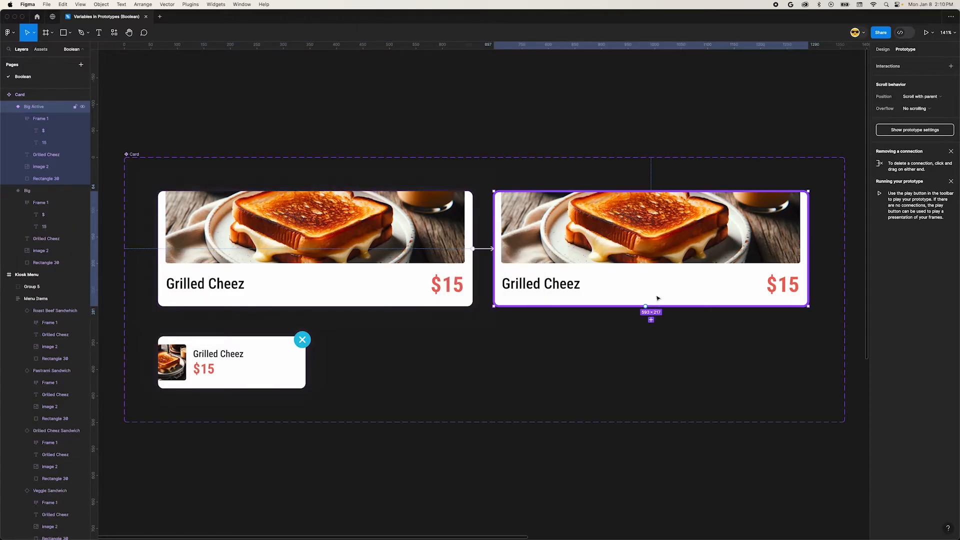
pyautogui.moveTo(654, 299)
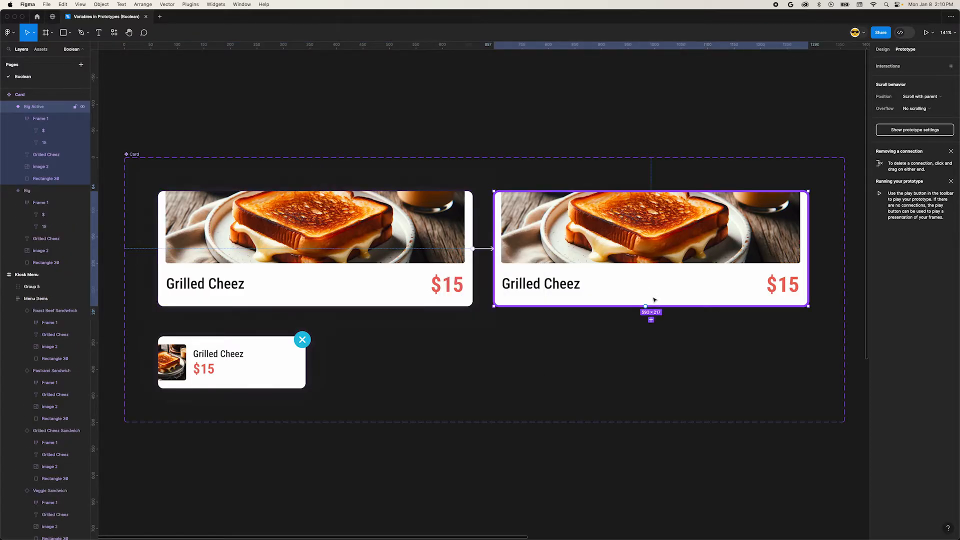
pyautogui.moveTo(494, 255)
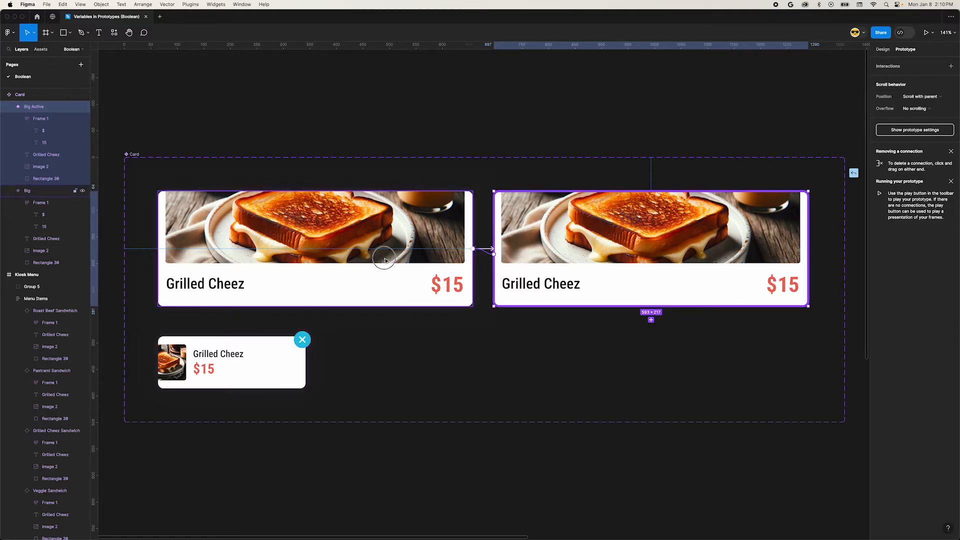
# - Make the Big Active card revert to Big with an After delay trigger of 700 ms
pyautogui.click(483, 249)
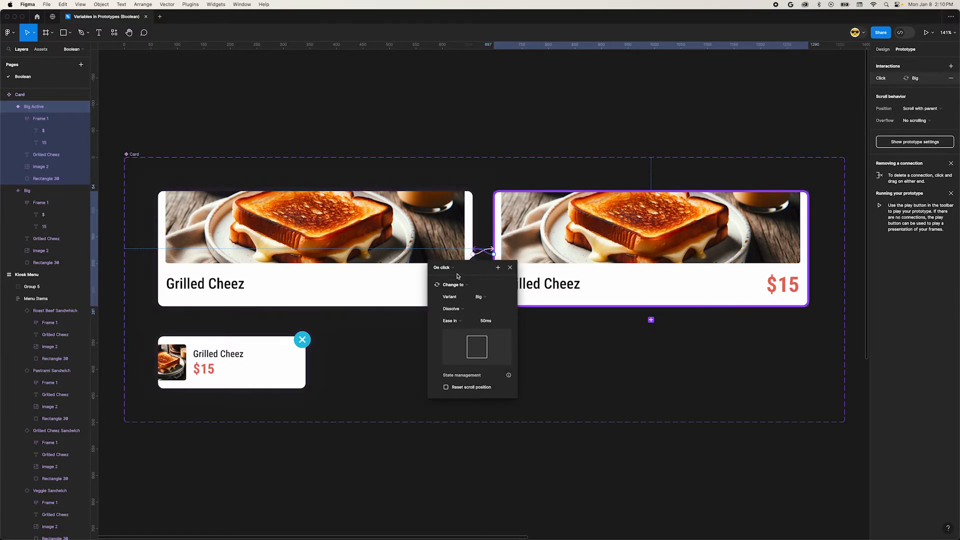
pyautogui.click(442, 267)
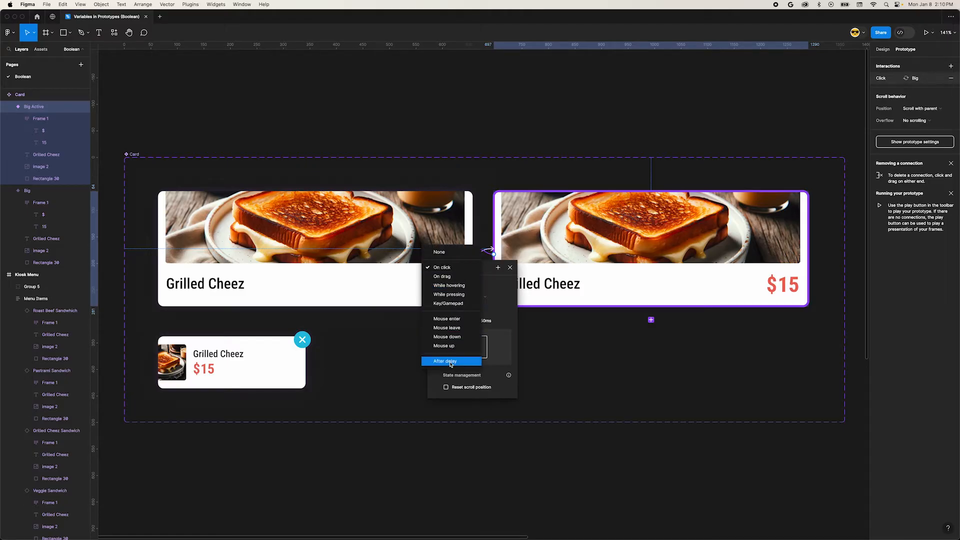
pyautogui.click(443, 361)
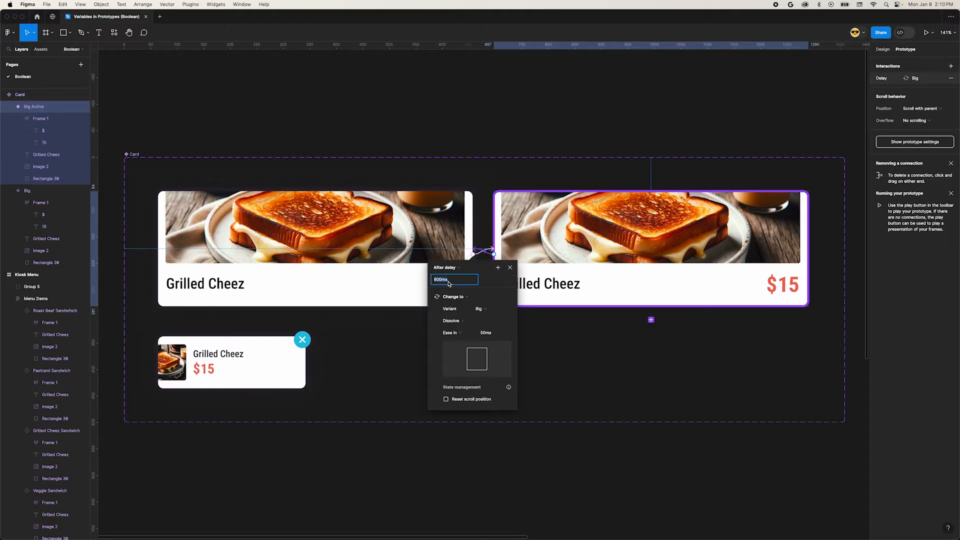
pyautogui.write('700')
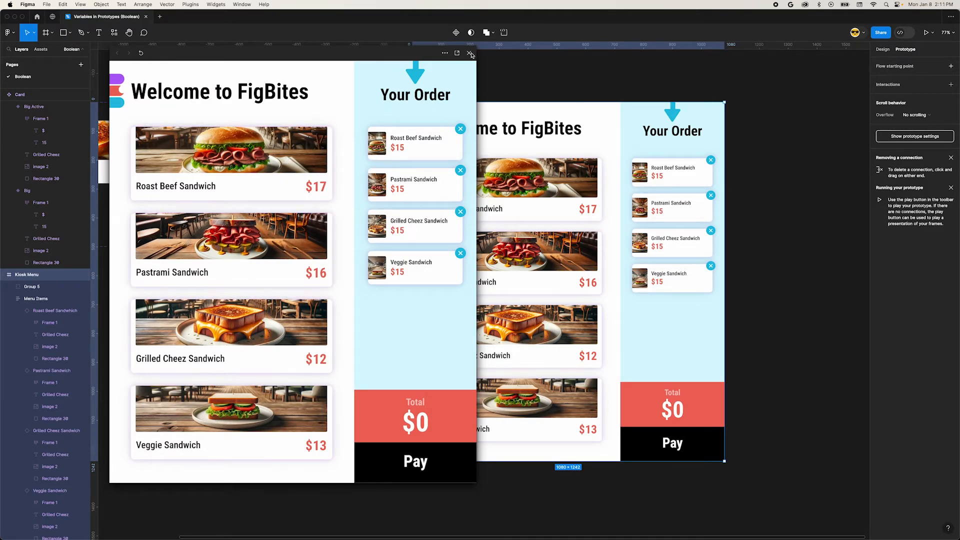
# - Close the prototype preview and show the file's empty Local variables panel
pyautogui.click(470, 53)
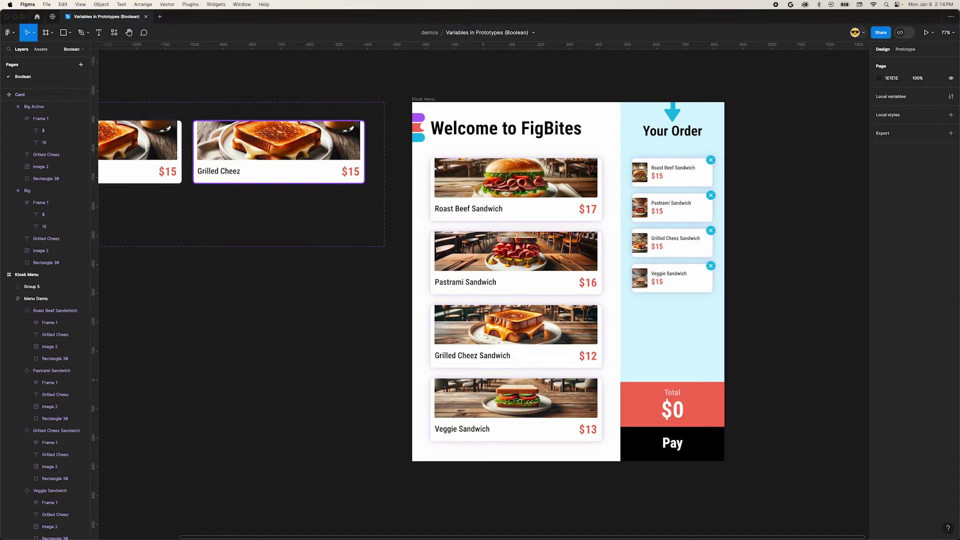
pyautogui.moveTo(691, 195)
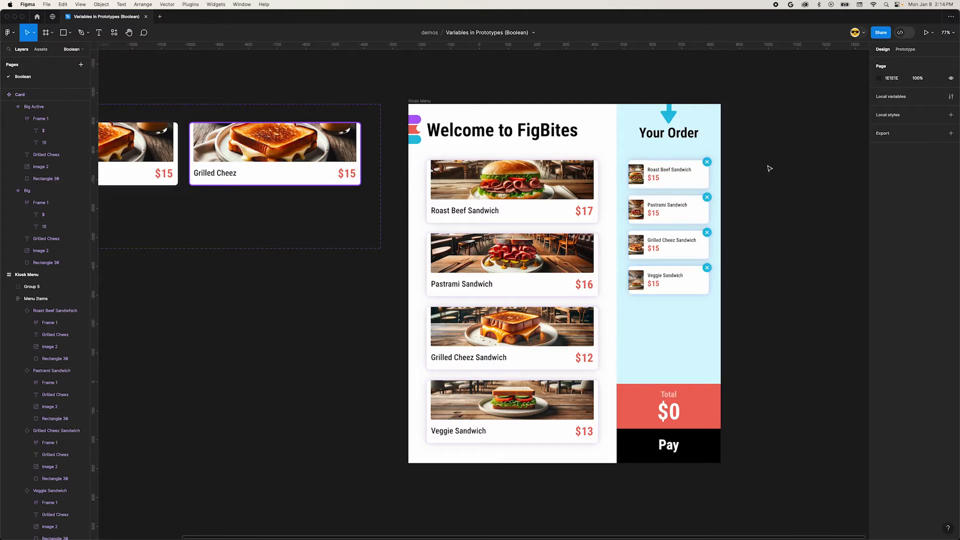
pyautogui.click(951, 97)
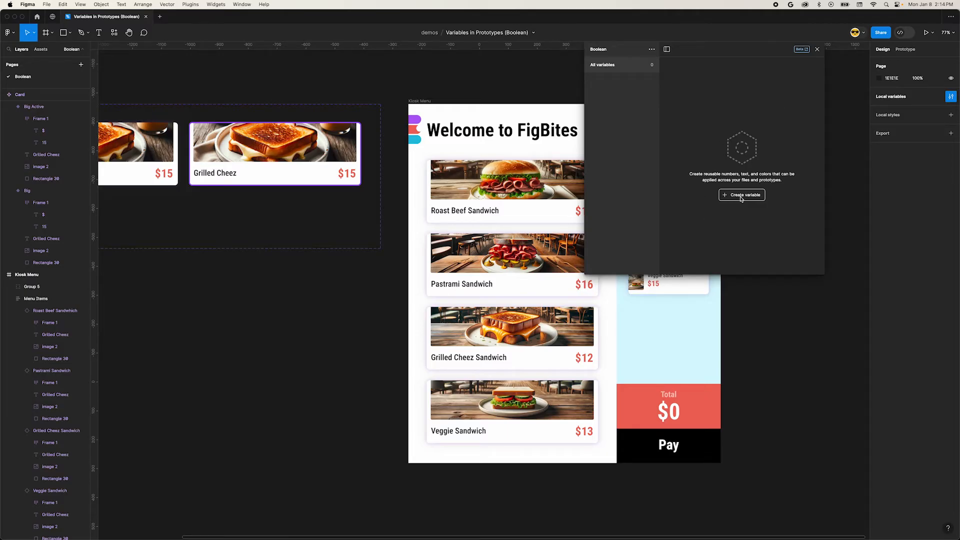
# - Create Boolean variables beef-ordered, pastrami-ordered, cheez-ordered and veg-ordered, all False
pyautogui.click(740, 195)
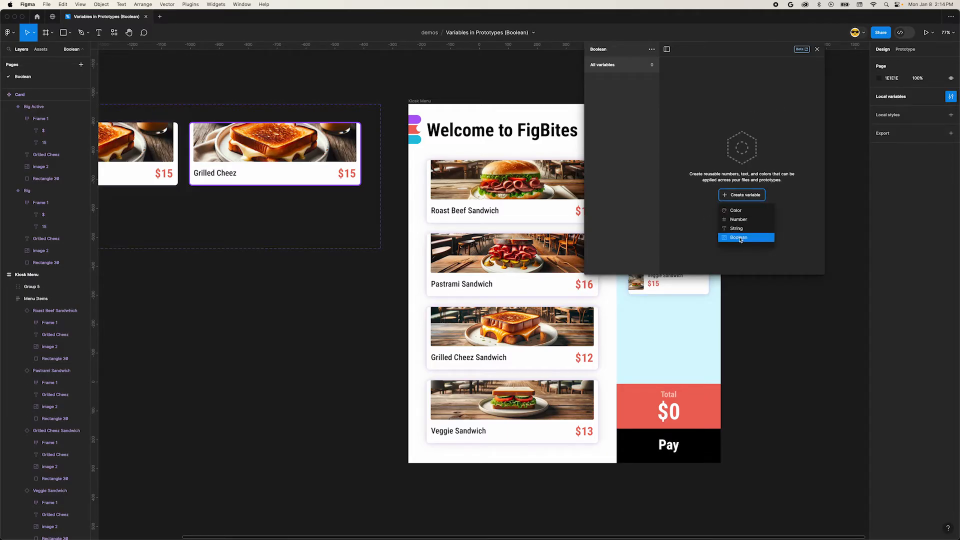
pyautogui.click(738, 238)
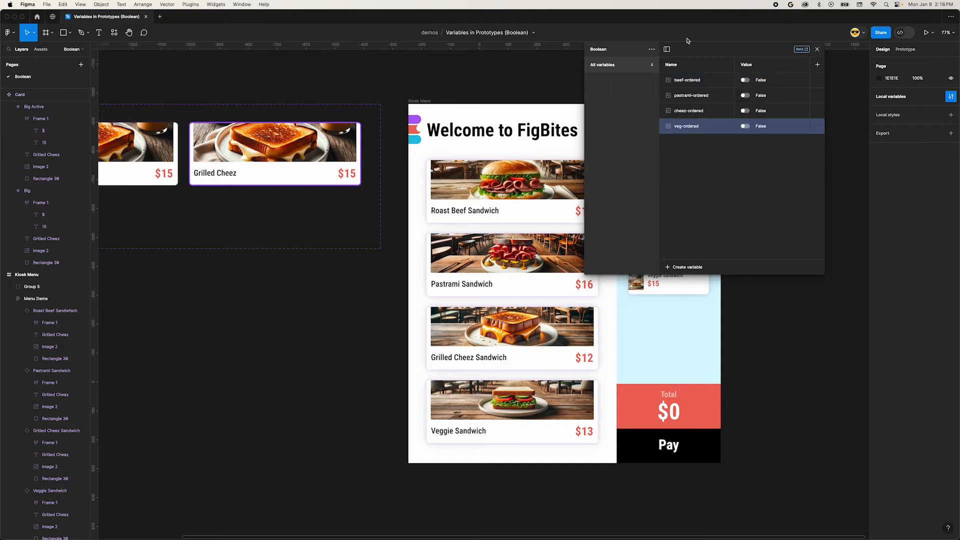
pyautogui.moveTo(677, 146)
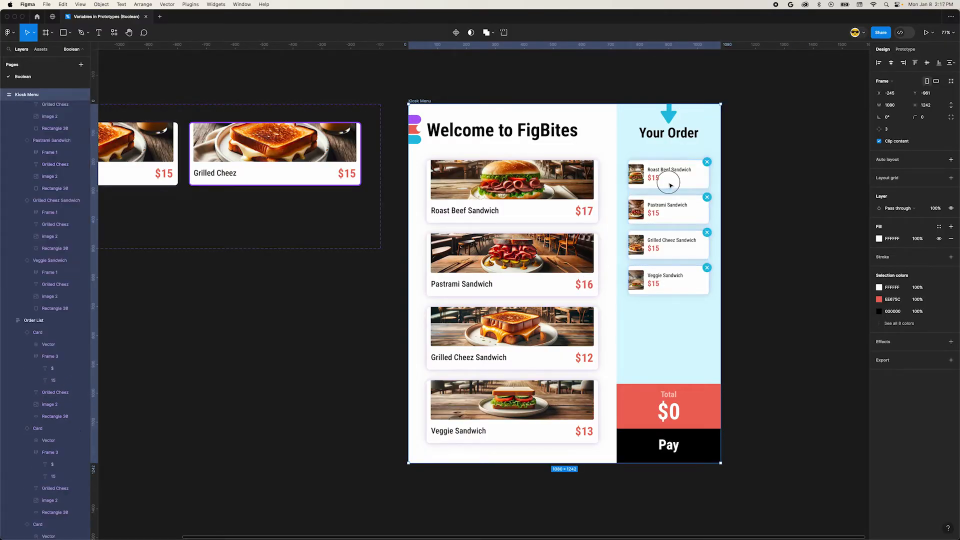
# - Bind the Roast Beef and Pastrami order cards' visibility to beef-ordered and pastrami-ordered
pyautogui.click(669, 174)
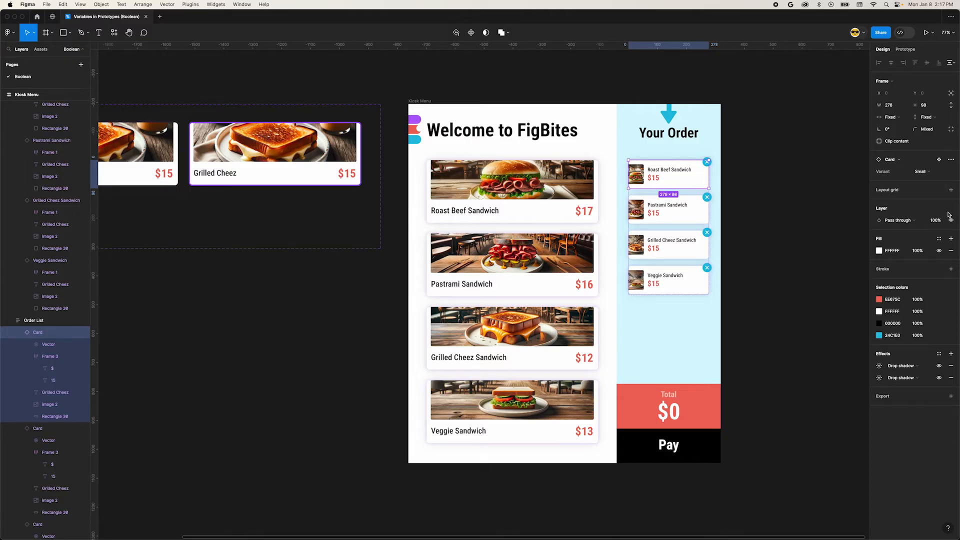
pyautogui.click(951, 220)
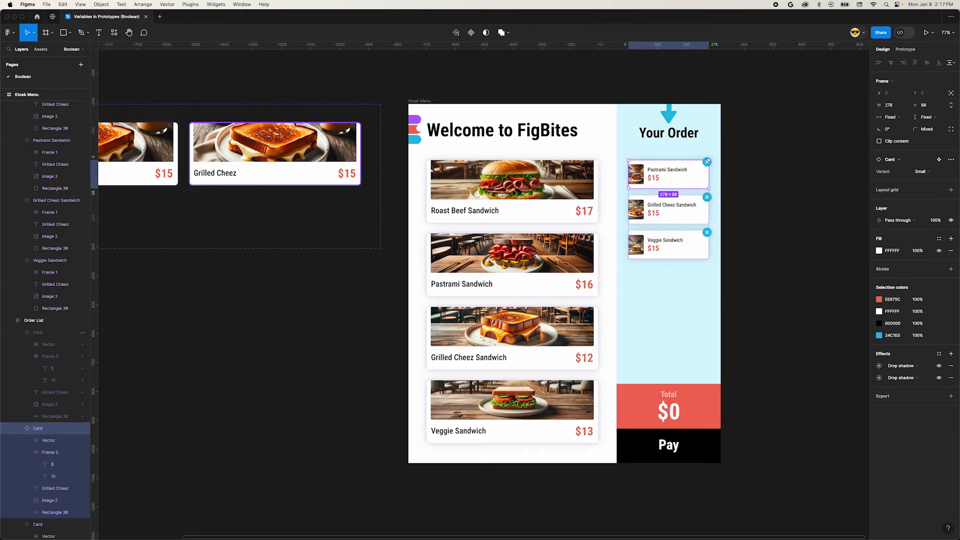
pyautogui.click(951, 220)
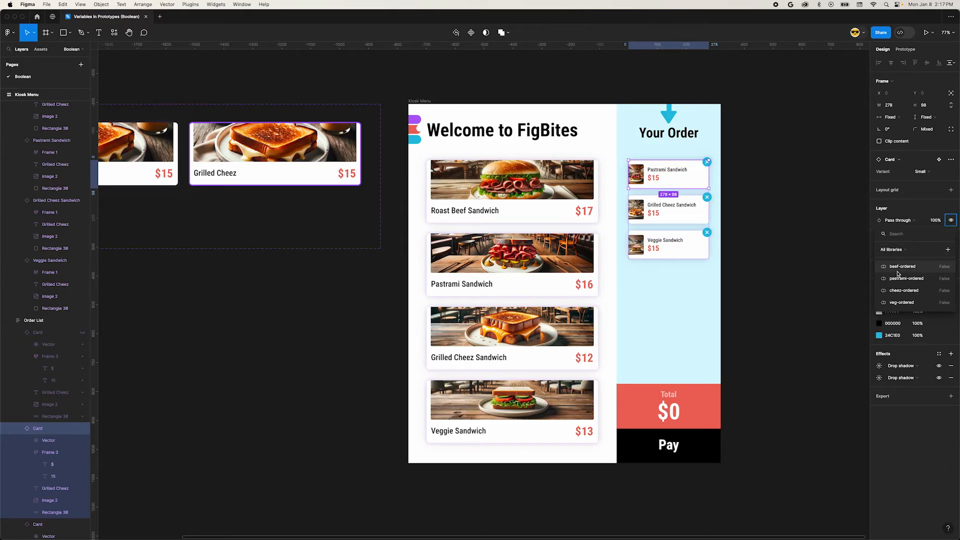
pyautogui.click(707, 162)
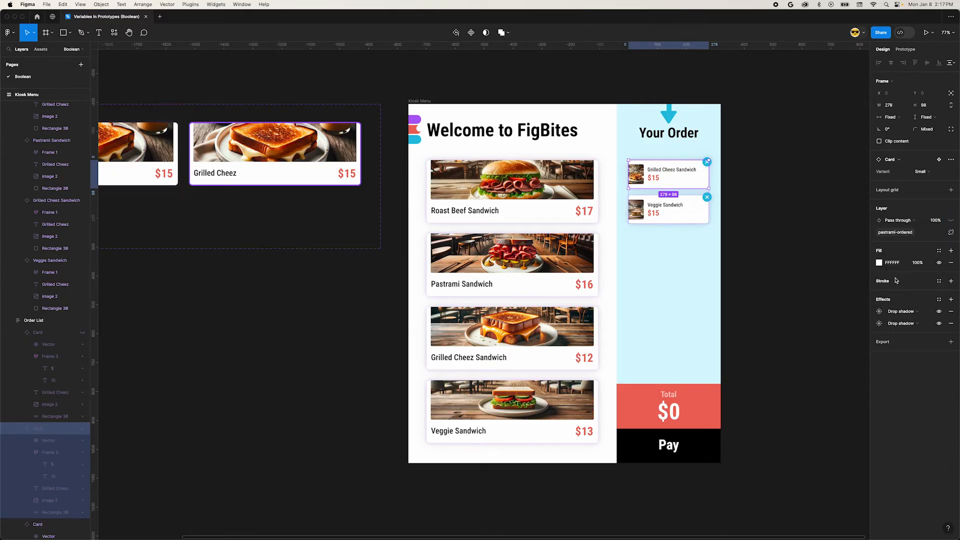
pyautogui.click(37, 524)
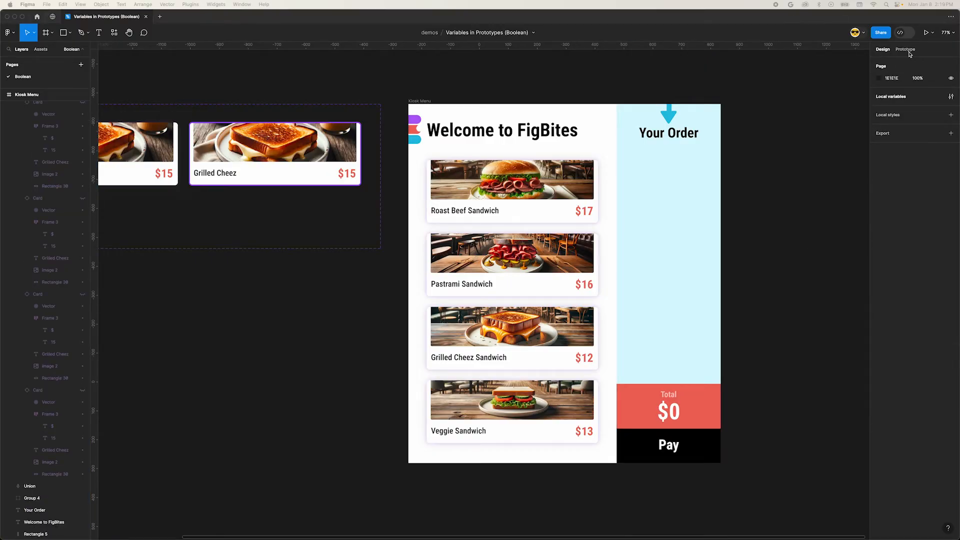
# - Add a Set variable action to the Roast Beef menu card's click that sets beef-ordered
pyautogui.click(906, 50)
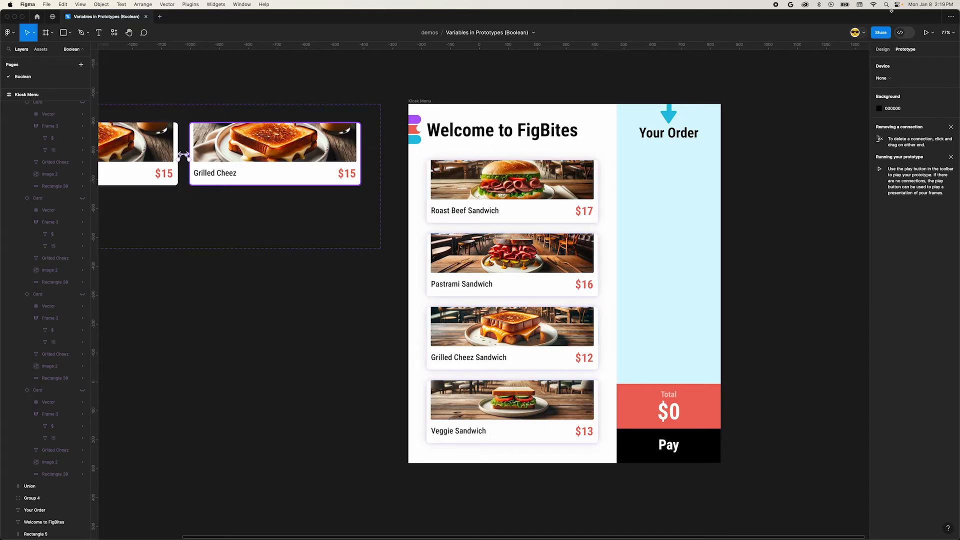
pyautogui.moveTo(906, 50)
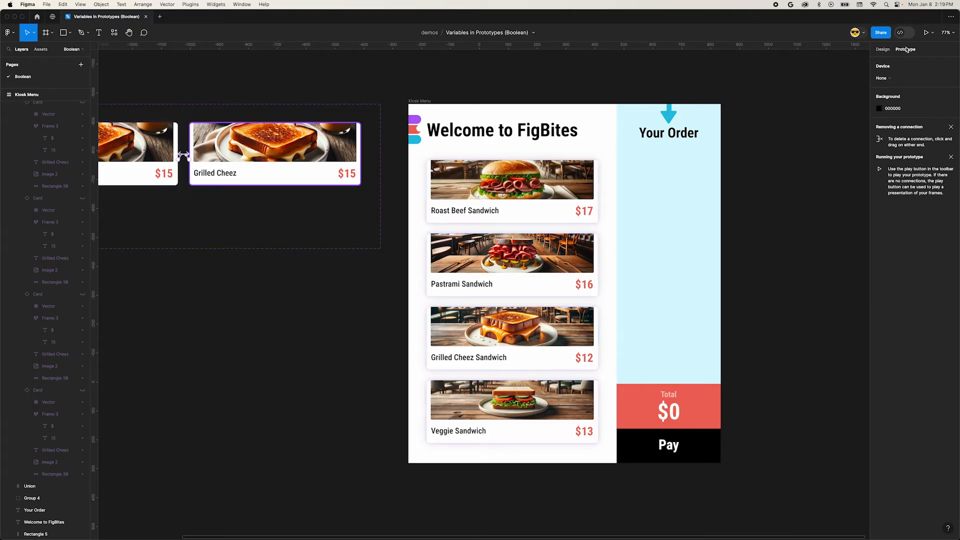
pyautogui.click(511, 190)
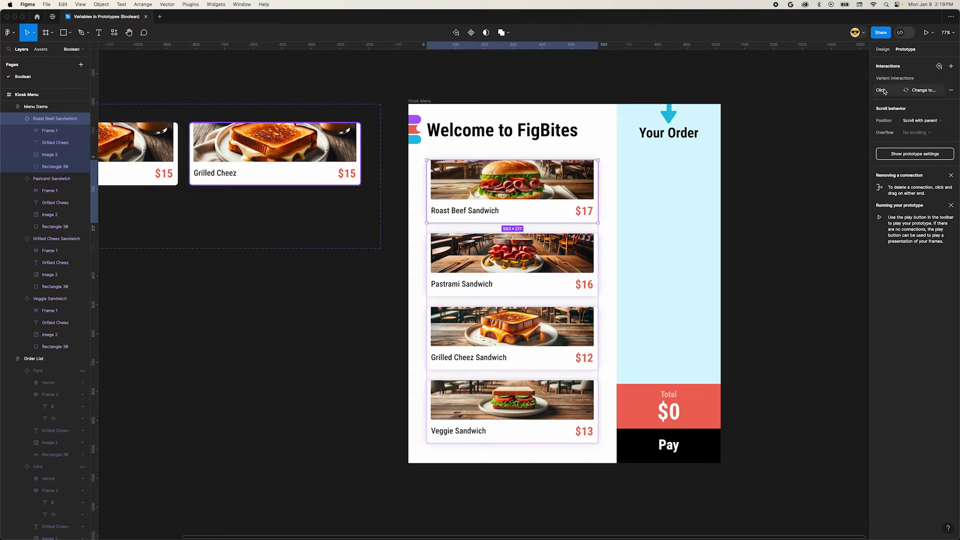
pyautogui.click(881, 90)
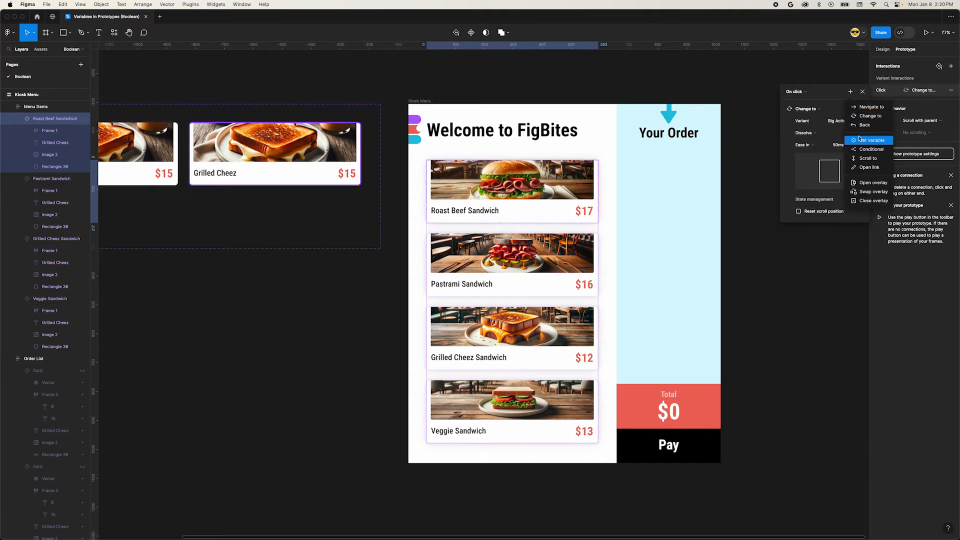
pyautogui.click(870, 140)
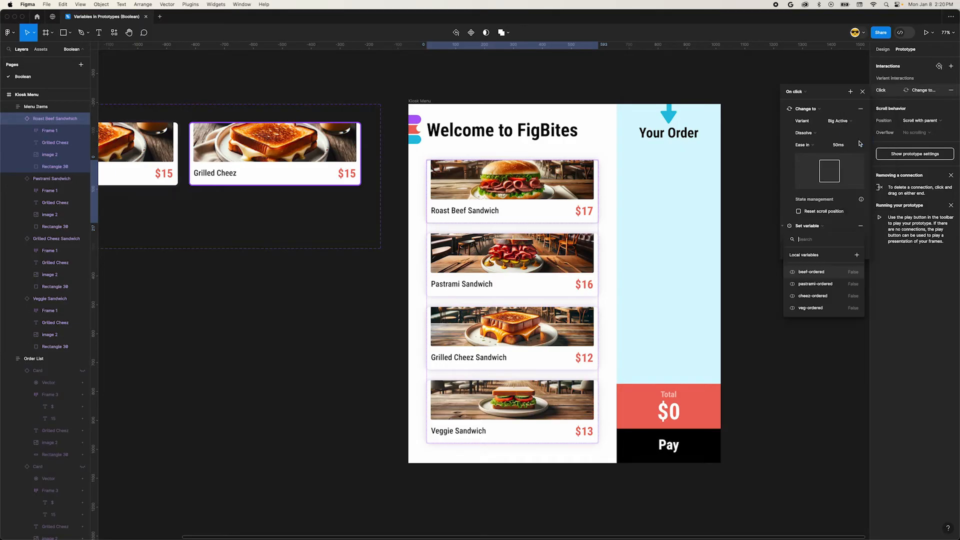
pyautogui.moveTo(819, 271)
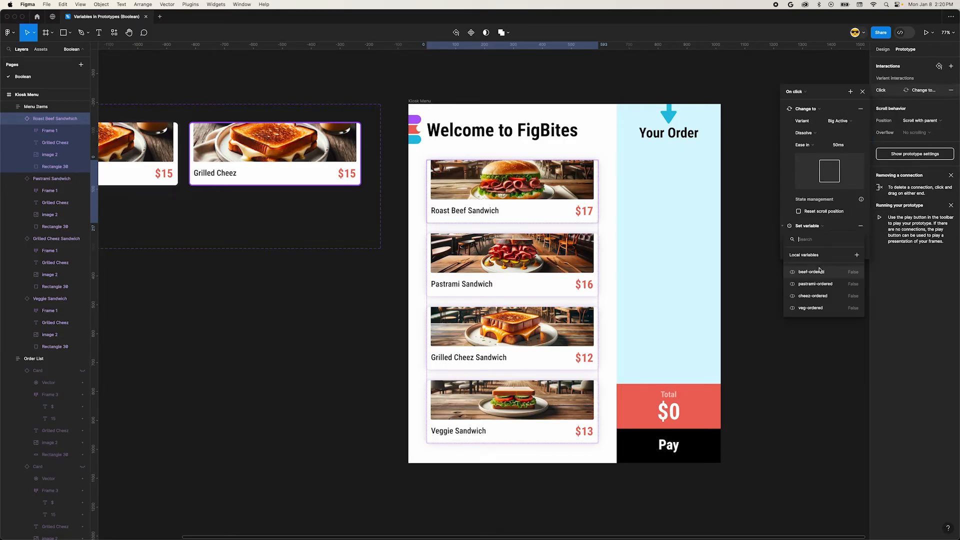
pyautogui.click(812, 271)
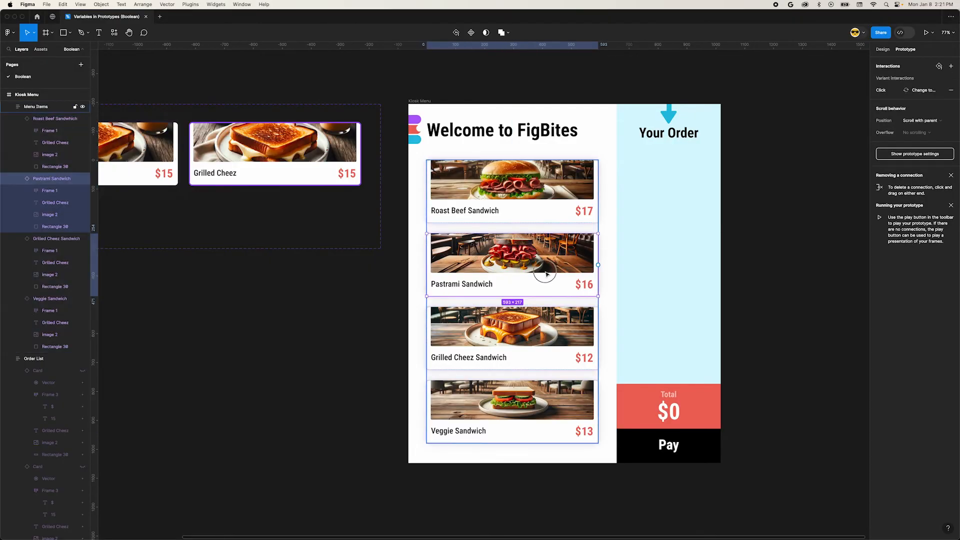
# - Add a Set variable action to the Pastrami menu card's click interaction
pyautogui.click(882, 90)
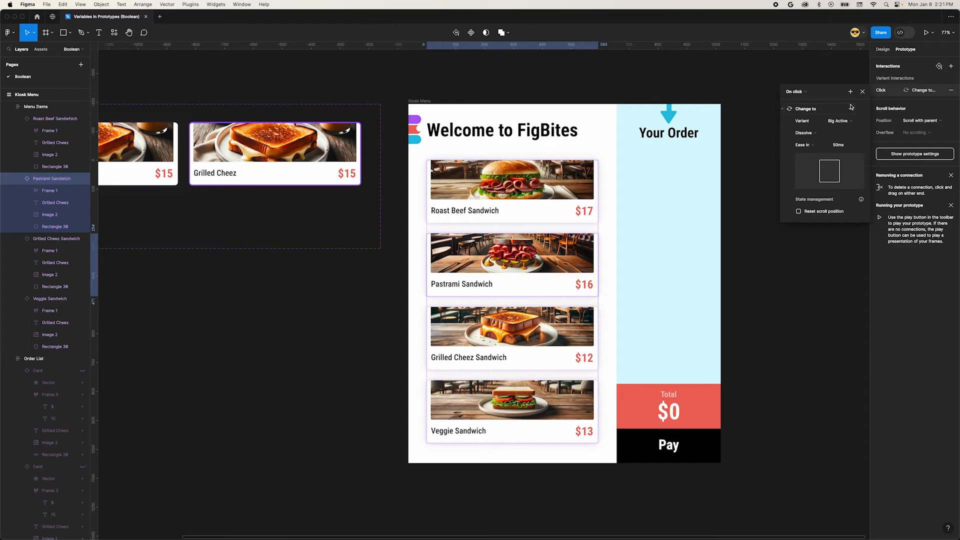
pyautogui.click(806, 107)
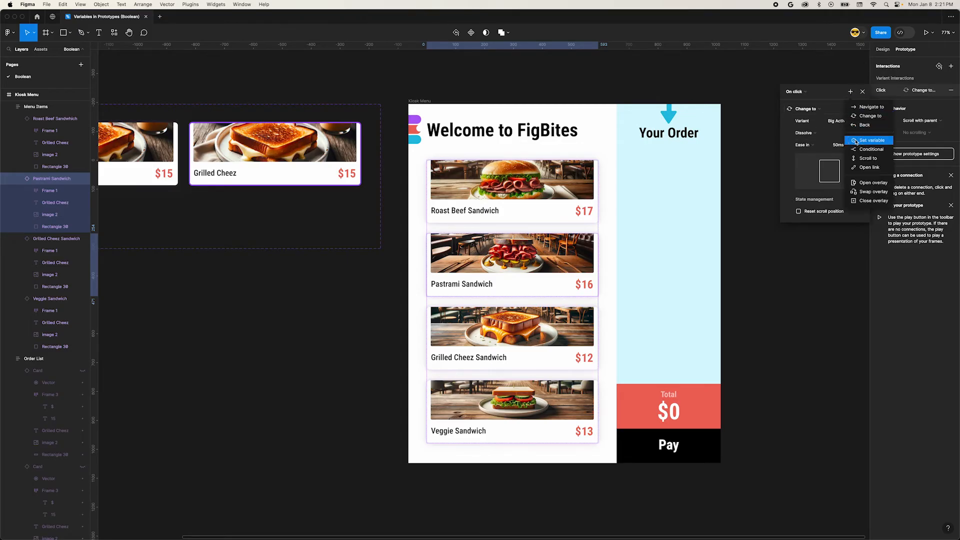
pyautogui.click(870, 140)
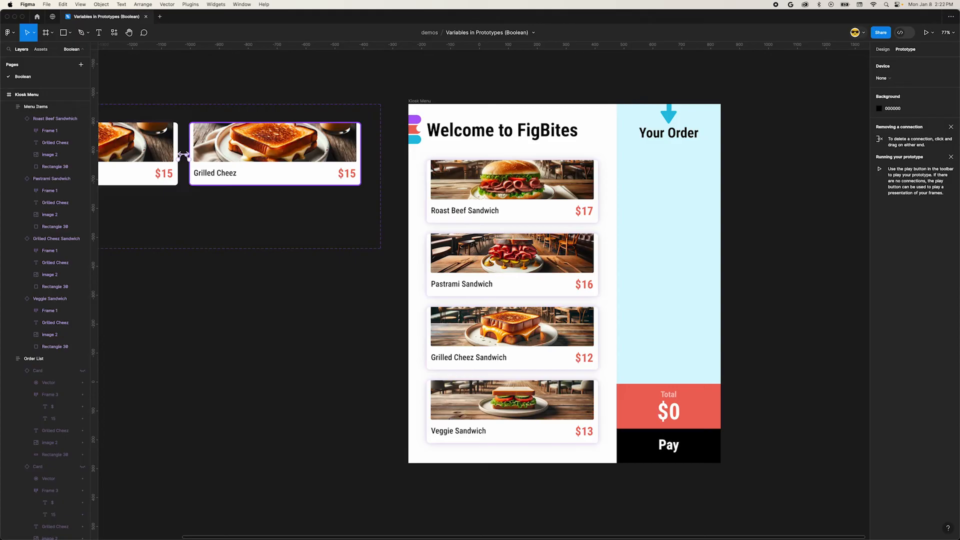
pyautogui.press('shift+space')
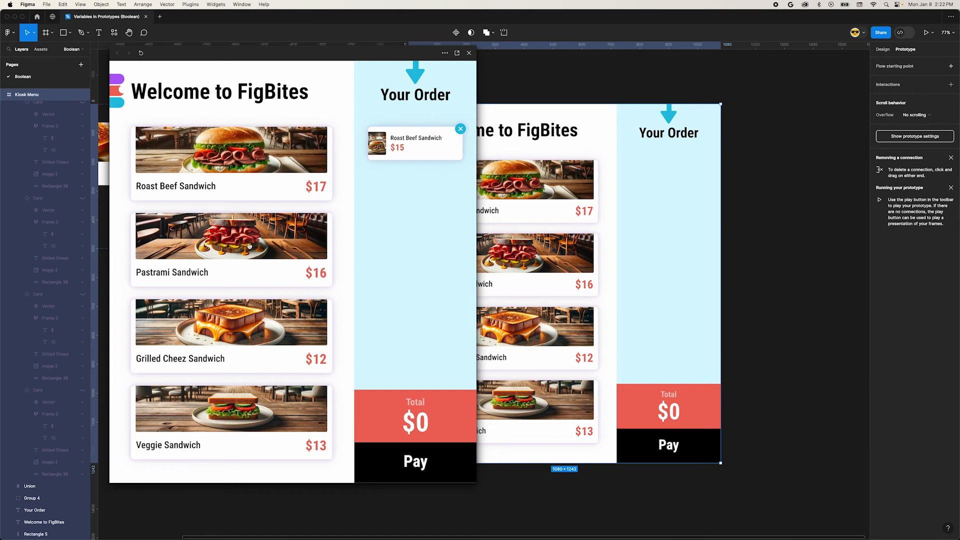
pyautogui.click(251, 248)
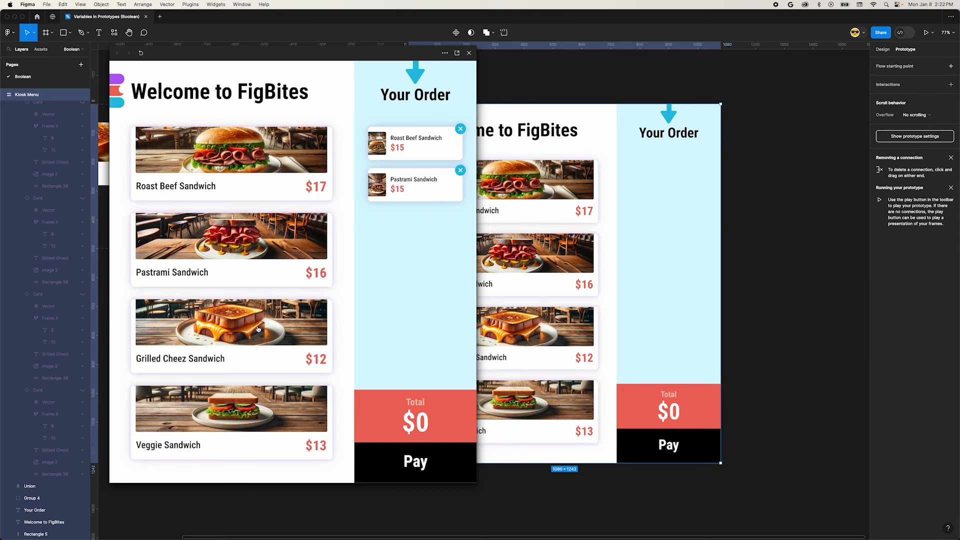
pyautogui.click(230, 336)
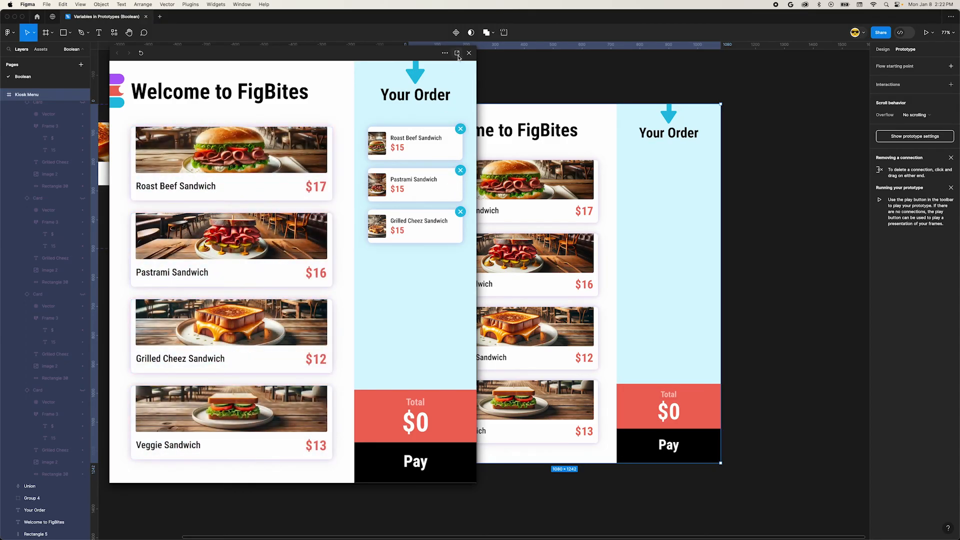
pyautogui.click(469, 53)
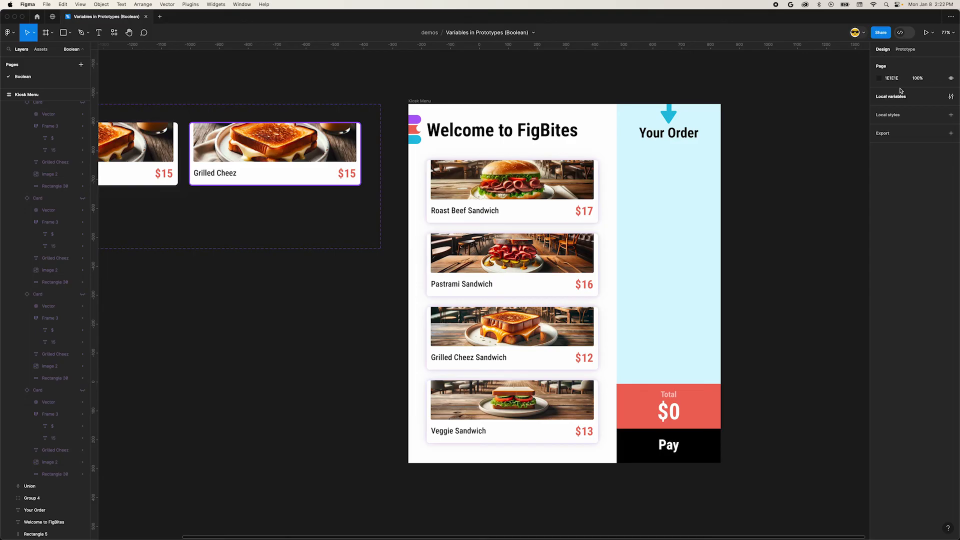
# - Turn beef-ordered on to show its order card and make its X set beef-ordered on click
pyautogui.click(951, 96)
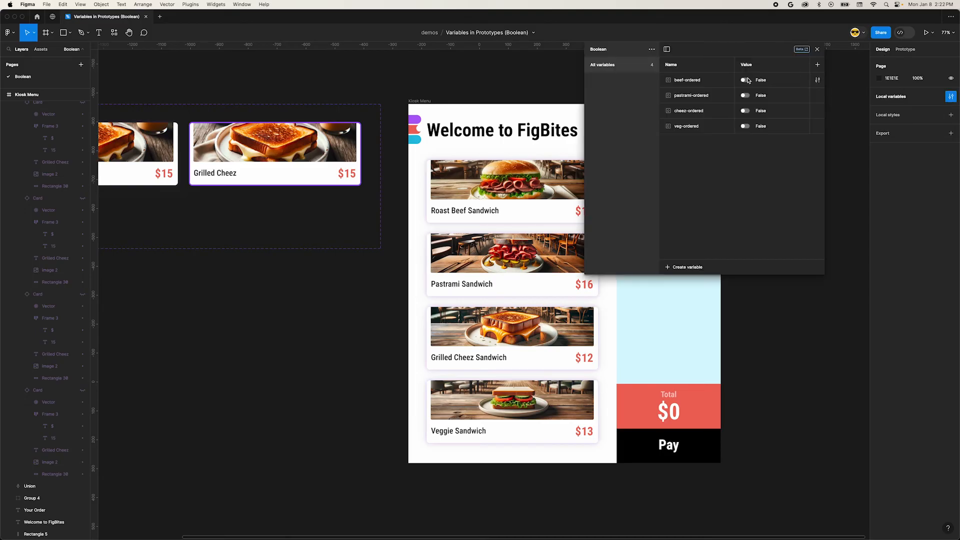
pyautogui.click(817, 49)
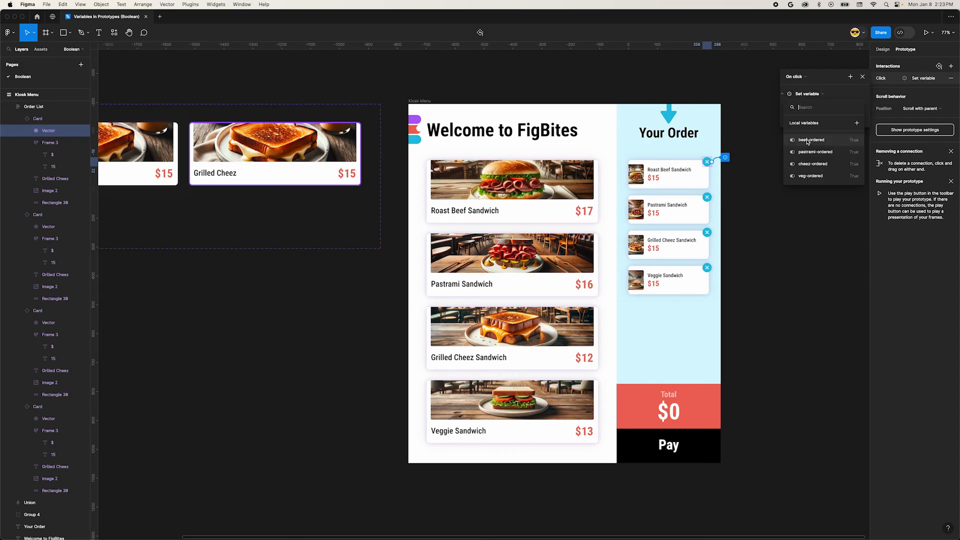
pyautogui.click(812, 140)
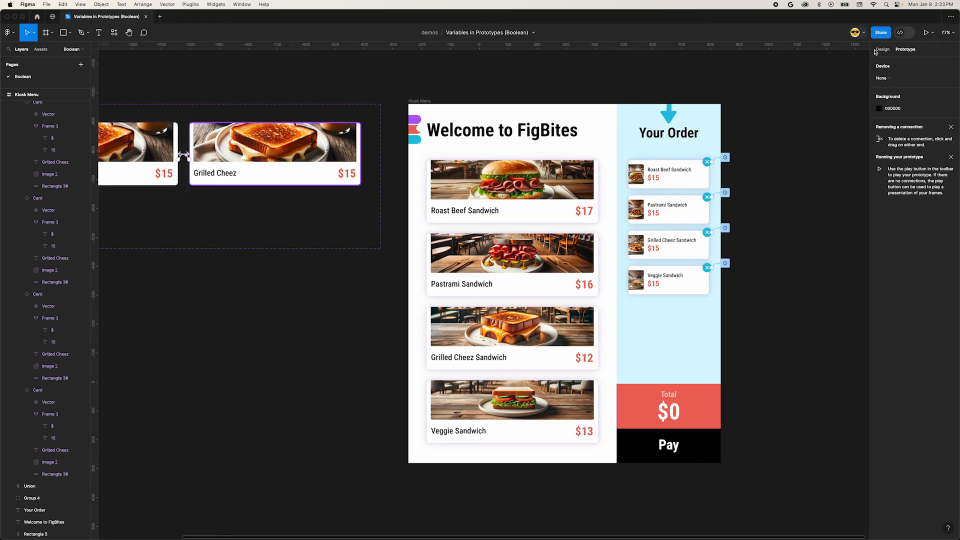
# - Reset the ordered variables to False in Local variables, hiding the order cards
pyautogui.click(882, 49)
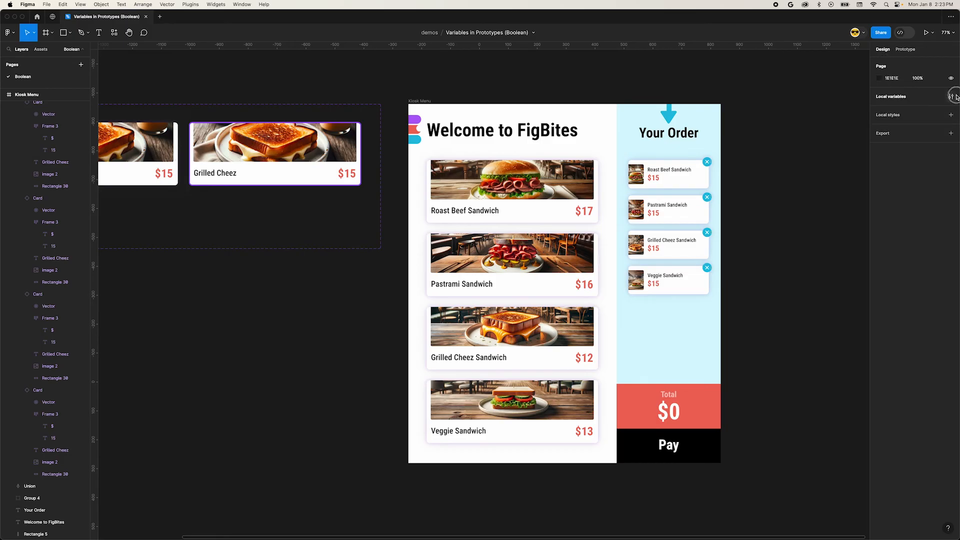
pyautogui.click(953, 97)
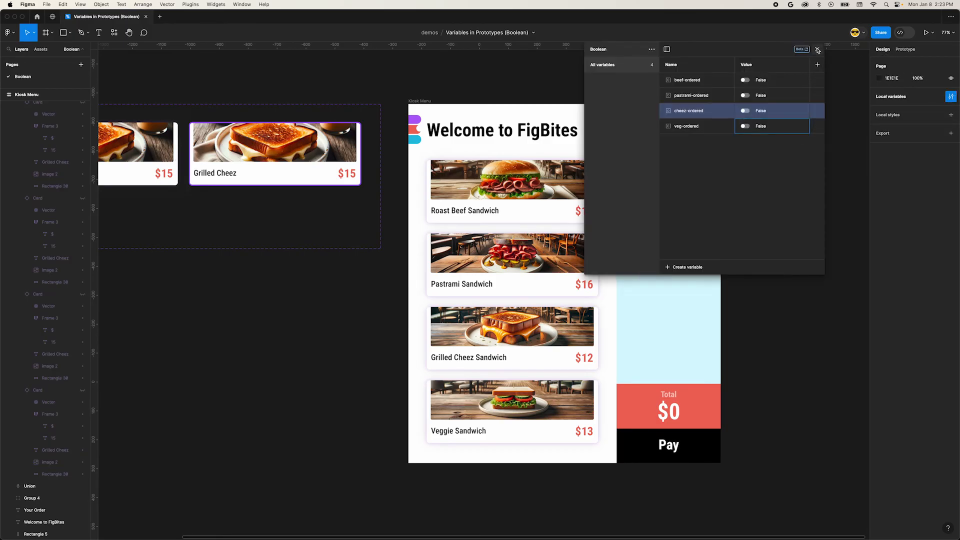
pyautogui.click(817, 50)
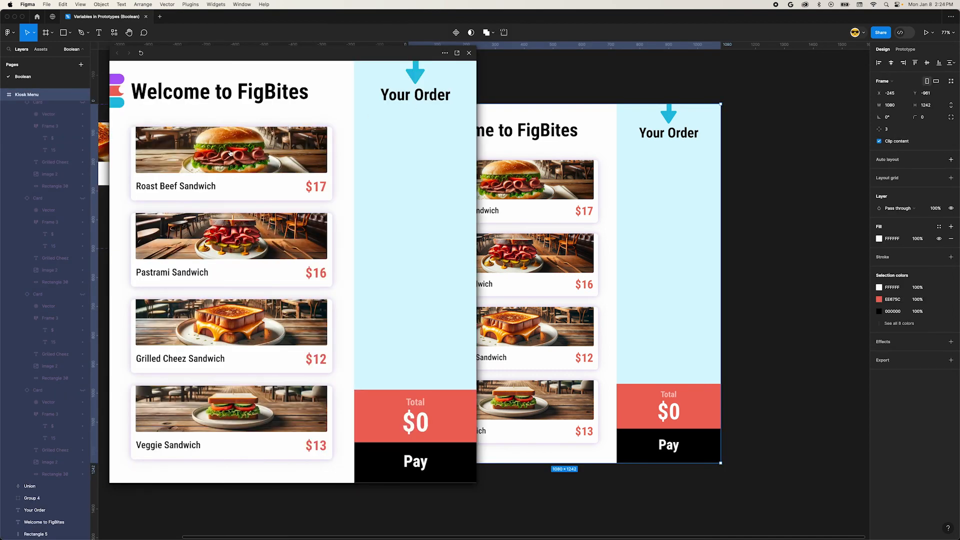
# - In the preview, order the Roast Beef and Pastrami sandwiches, then remove one with its X
pyautogui.click(231, 150)
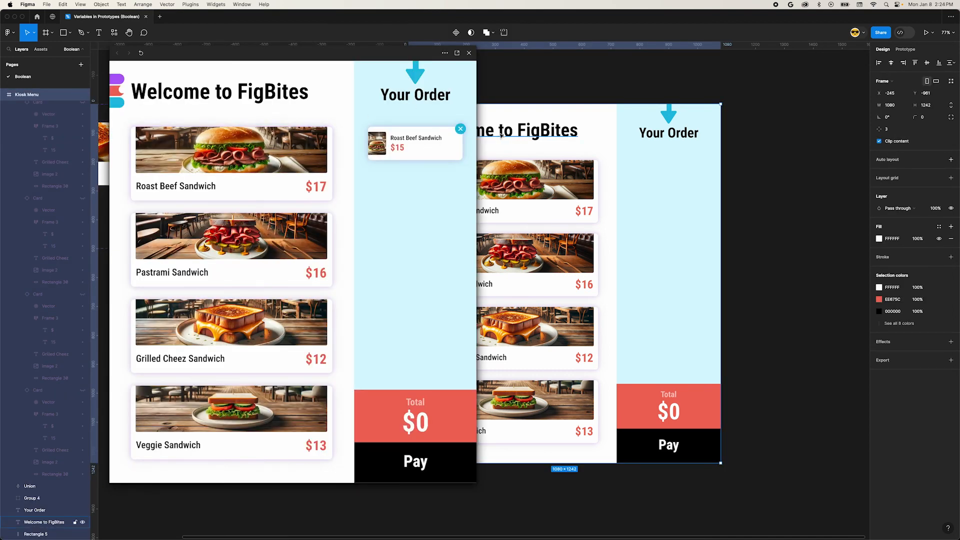
pyautogui.click(231, 162)
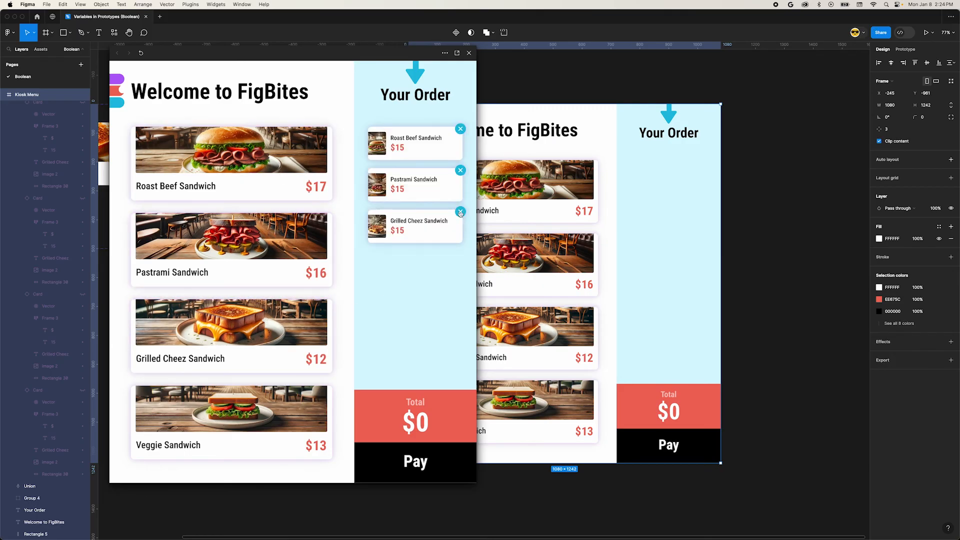
pyautogui.click(459, 170)
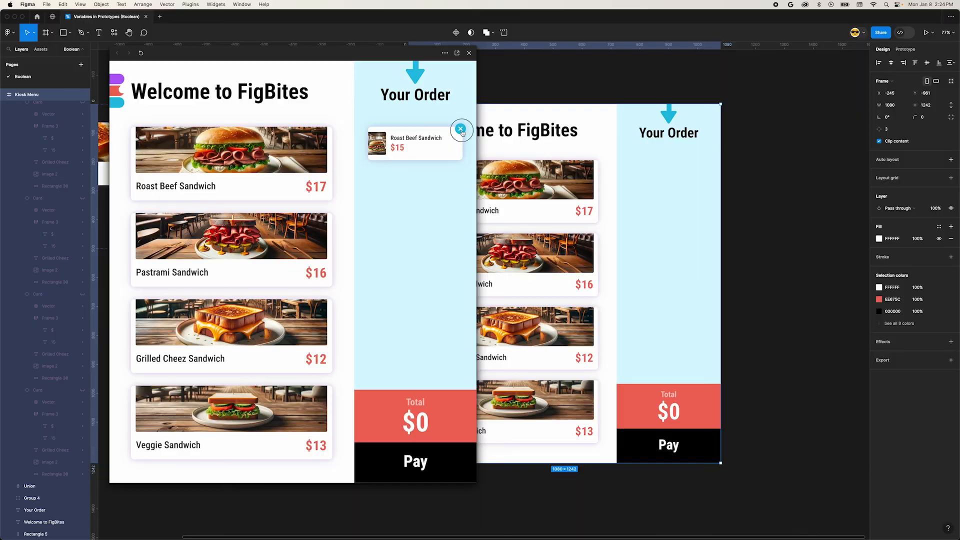